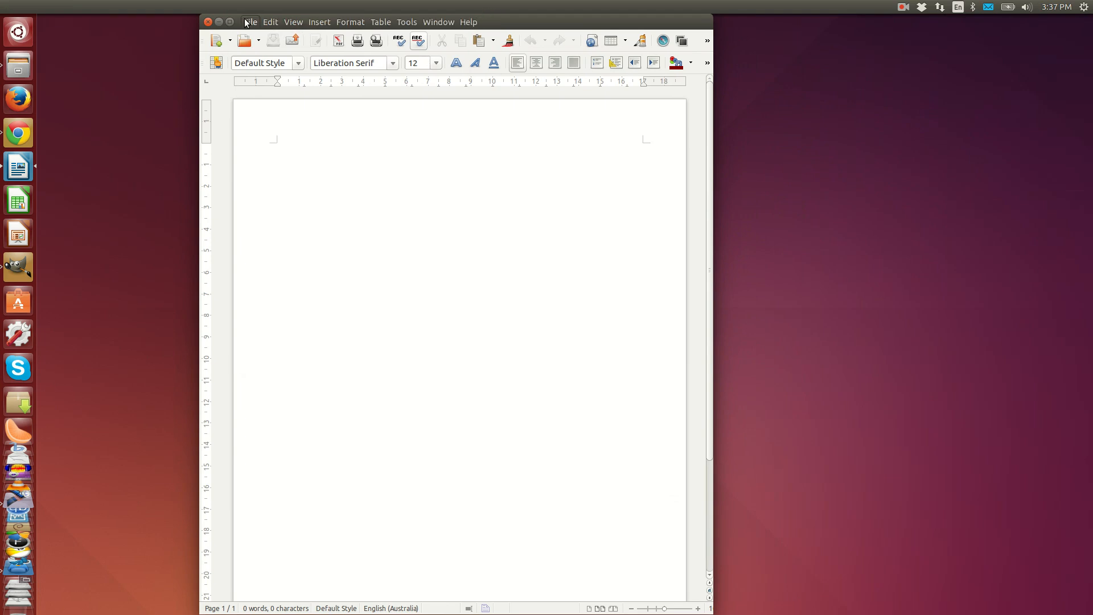
Show the Window menu's list of open windows, listing only Untitled 1
click(439, 21)
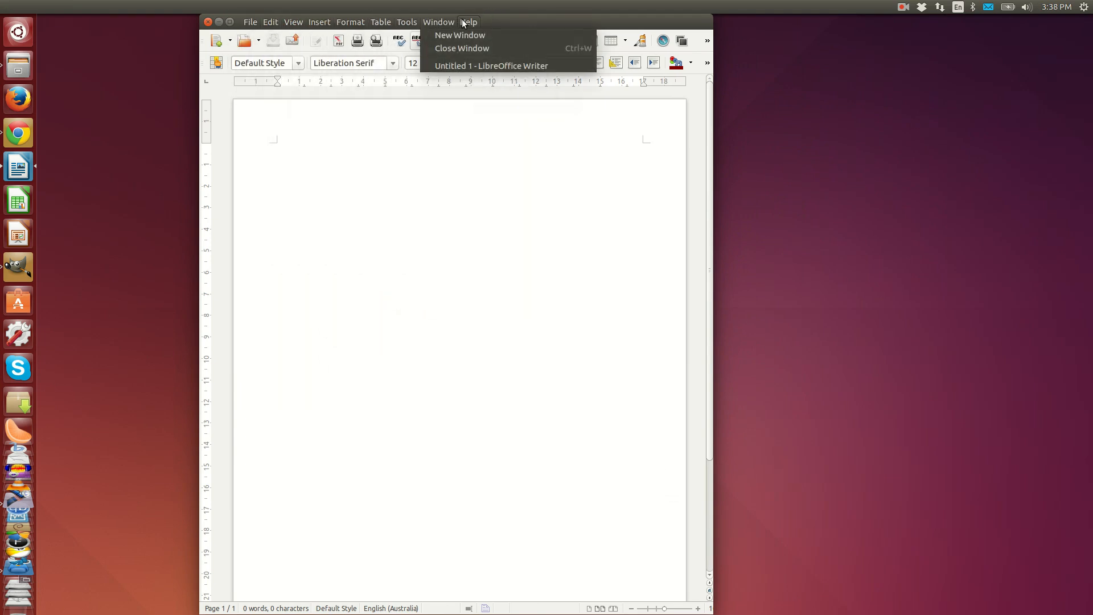